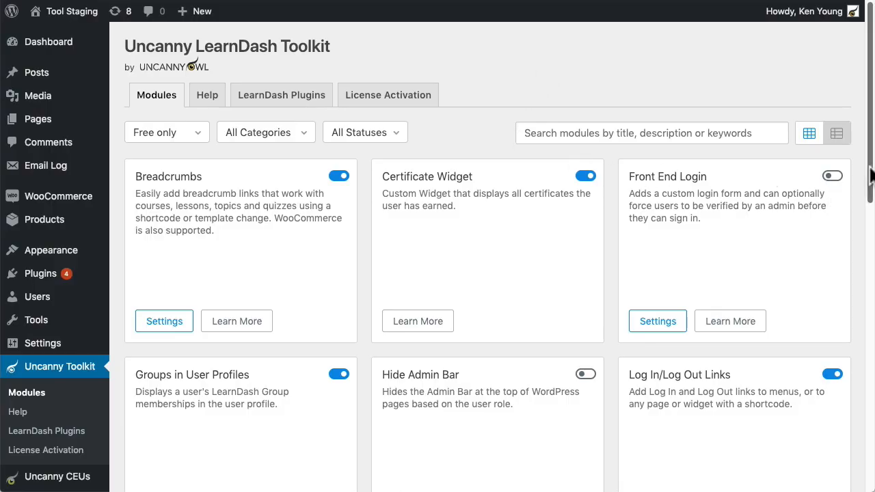
Look through the module list and switch the Front End Login module on.
{"action": "scroll", "scroll_direction": "down", "scroll_amount": 3}
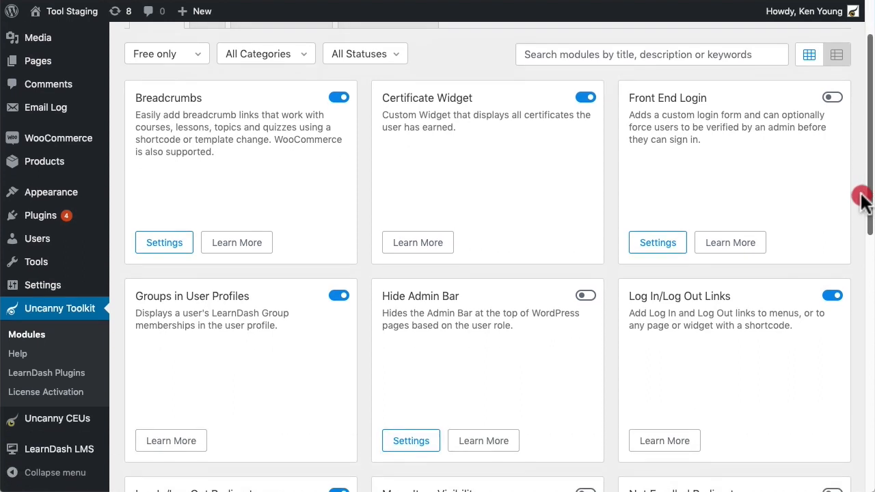
{"action": "scroll", "scroll_direction": "down", "scroll_amount": 3}
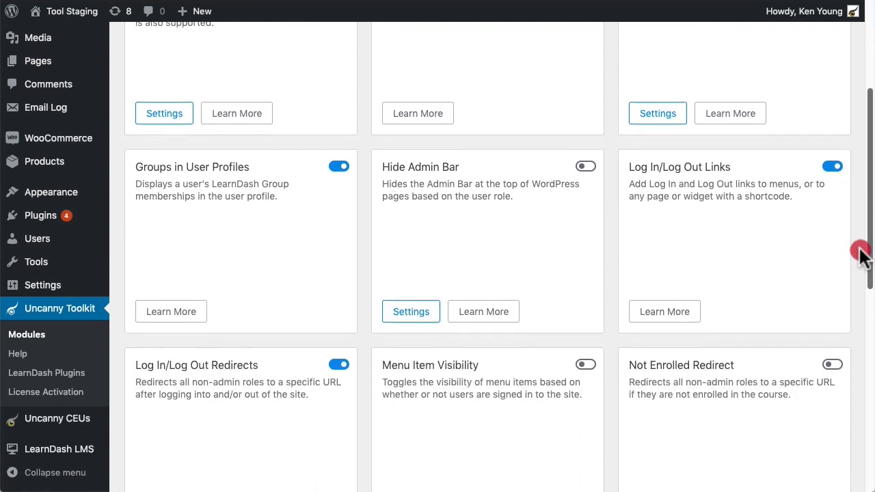
{"action": "scroll", "scroll_direction": "down", "scroll_amount": 3}
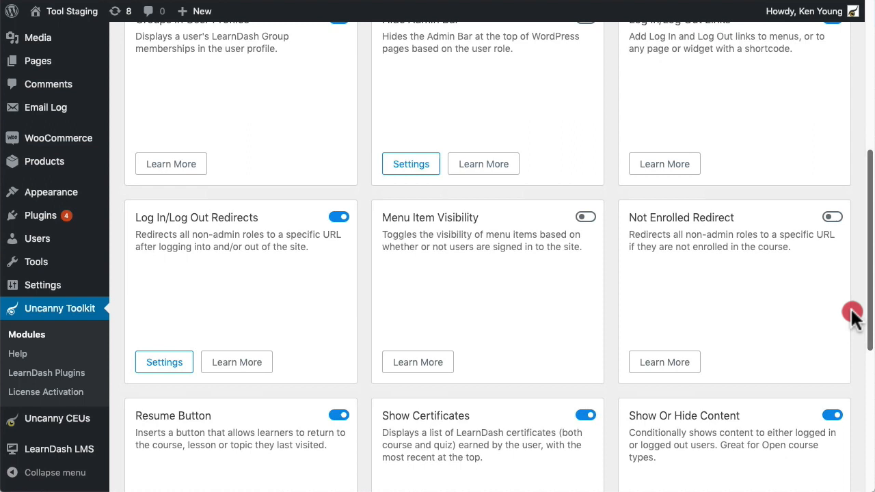
{"action": "scroll", "scroll_direction": "down", "scroll_amount": 3}
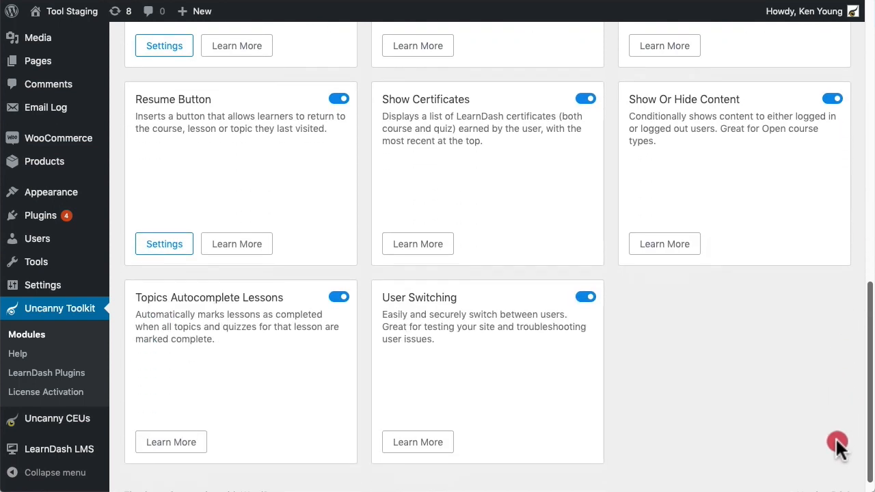
{"action": "scroll", "scroll_direction": "up", "scroll_amount": 3}
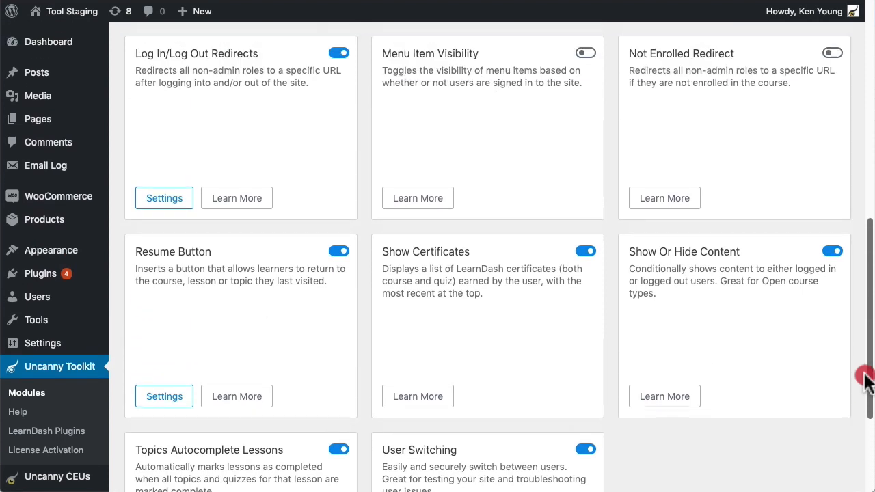
{"action": "scroll", "scroll_direction": "up", "scroll_amount": 3}
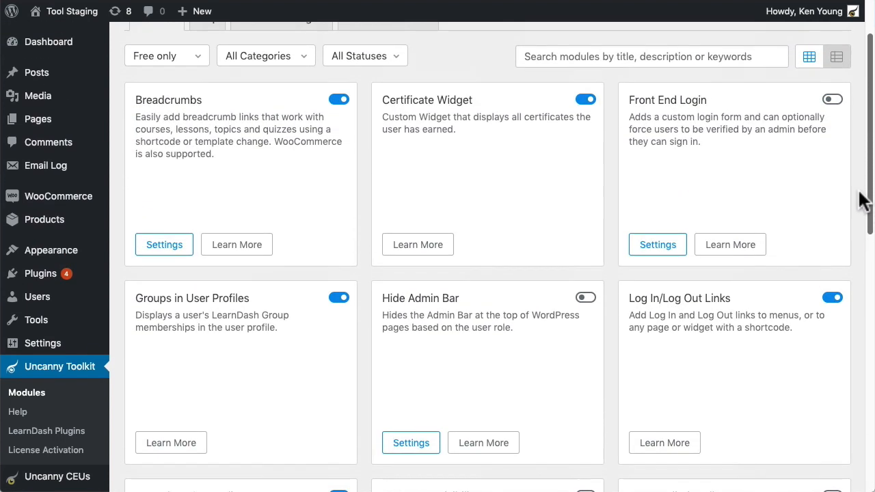
{"action": "scroll", "scroll_direction": "up", "scroll_amount": 3}
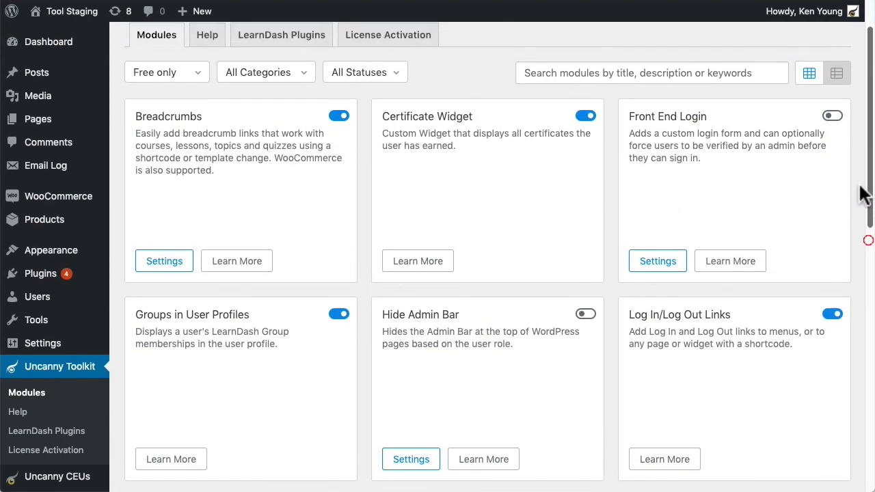
{"action": "mouse_move", "coordinate": [790, 120]}
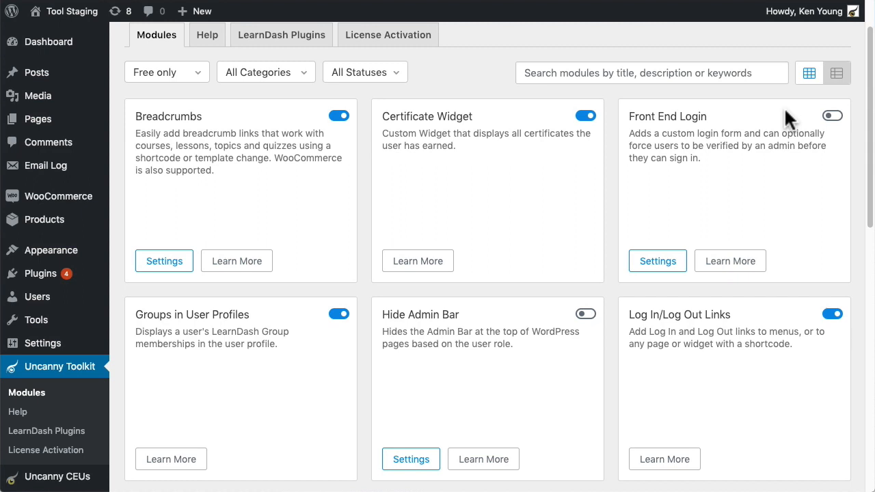
{"action": "mouse_move", "coordinate": [833, 115]}
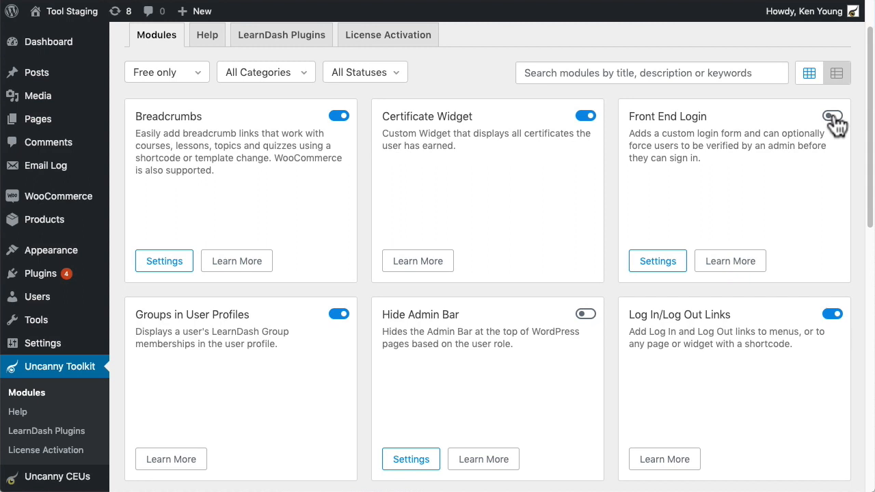
{"action": "left_click", "coordinate": [831, 115]}
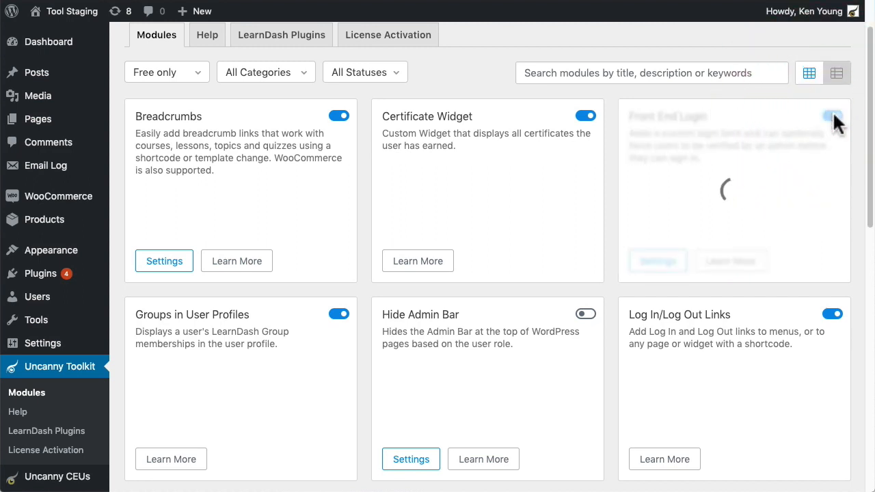
{"action": "left_click", "coordinate": [831, 115]}
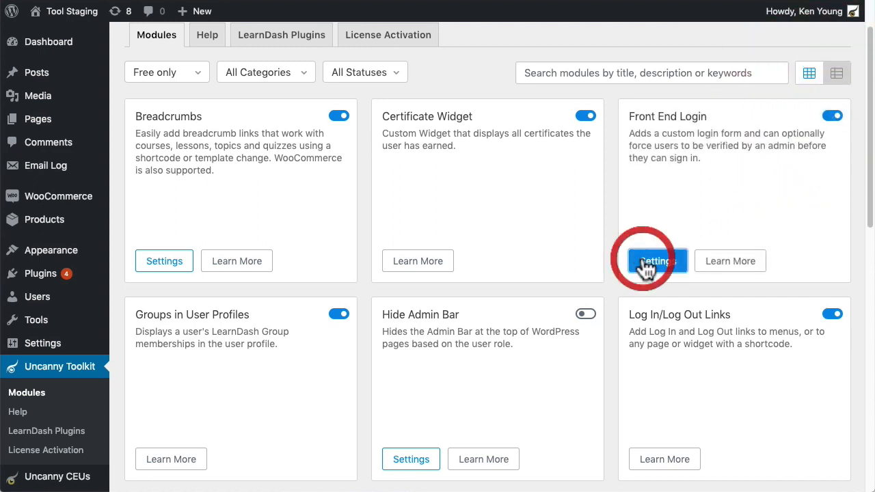
Review the Front End Login form settings and close them without saving.
{"action": "left_click", "coordinate": [657, 259]}
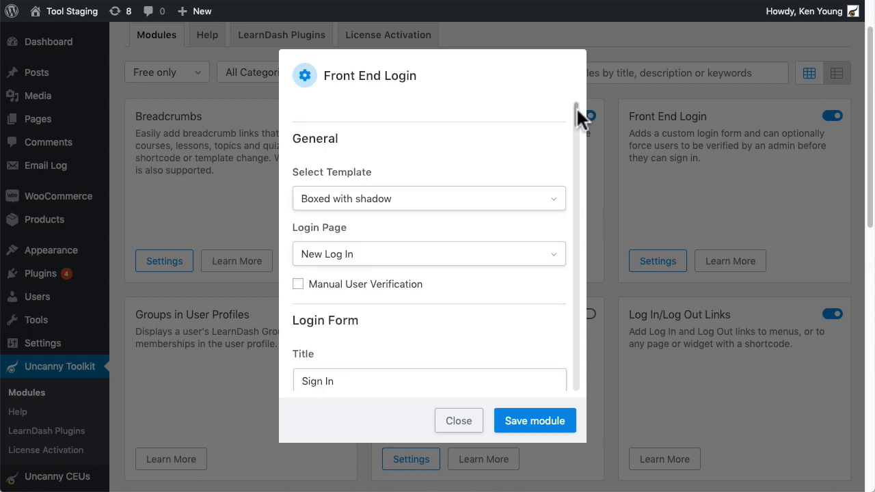
{"action": "scroll", "scroll_direction": "down", "scroll_amount": 3}
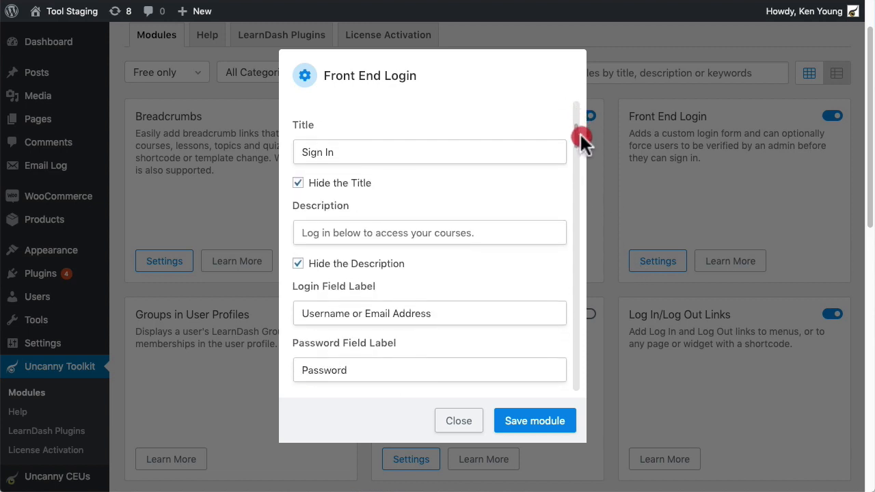
{"action": "scroll", "scroll_direction": "down", "scroll_amount": 3}
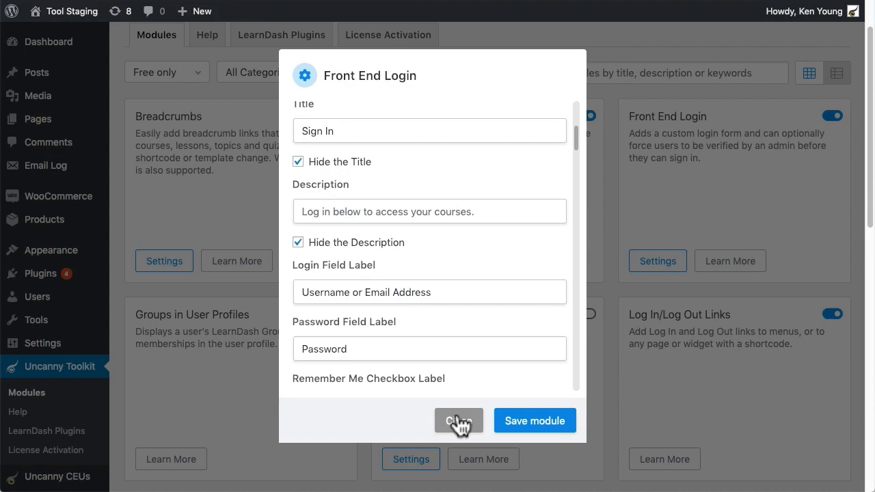
{"action": "left_click", "coordinate": [460, 421]}
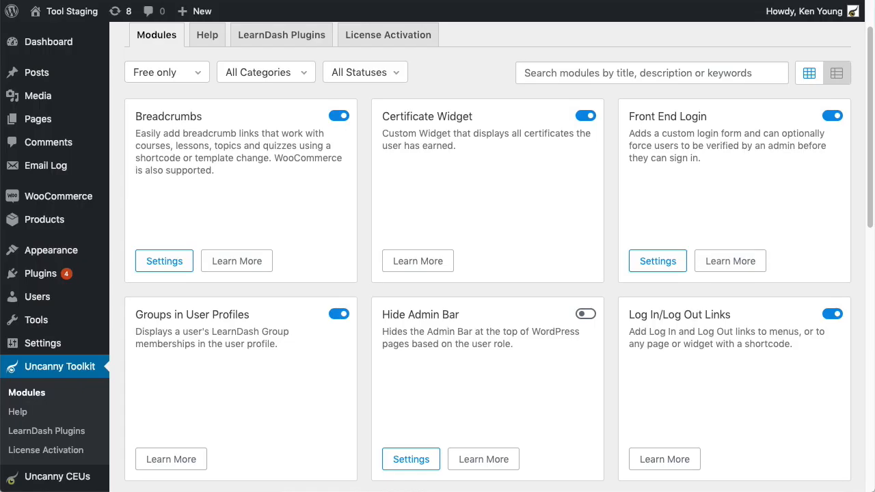
{"action": "mouse_move", "coordinate": [731, 259]}
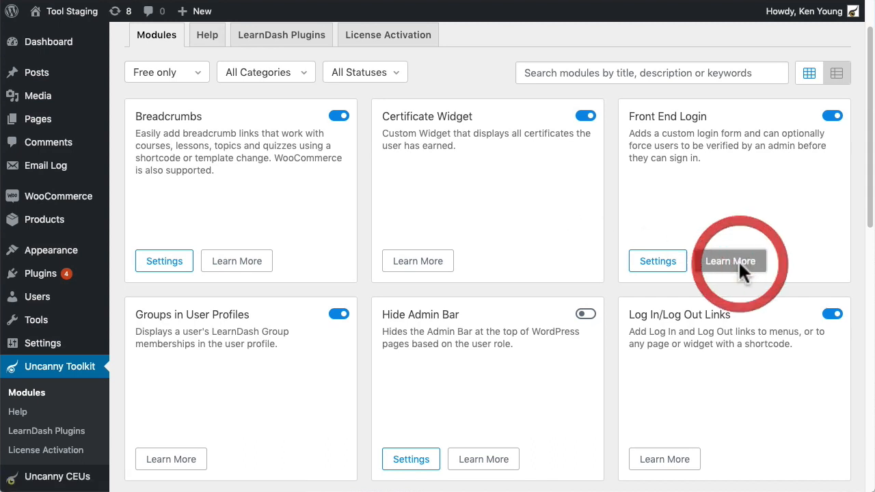
{"action": "left_click", "coordinate": [730, 260]}
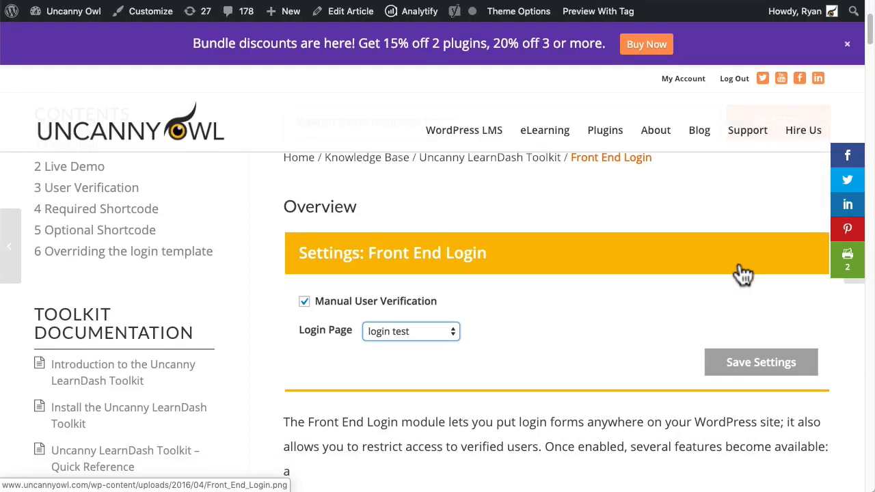
{"action": "left_click", "coordinate": [730, 260]}
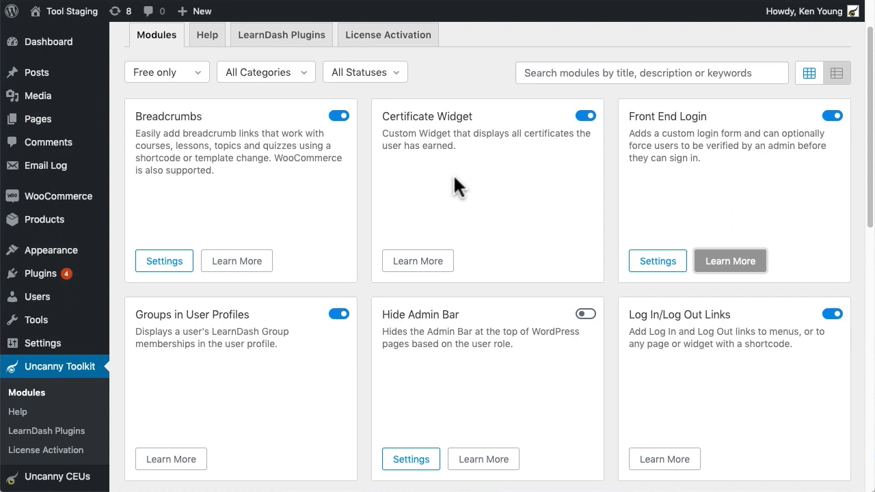
{"action": "mouse_move", "coordinate": [503, 235]}
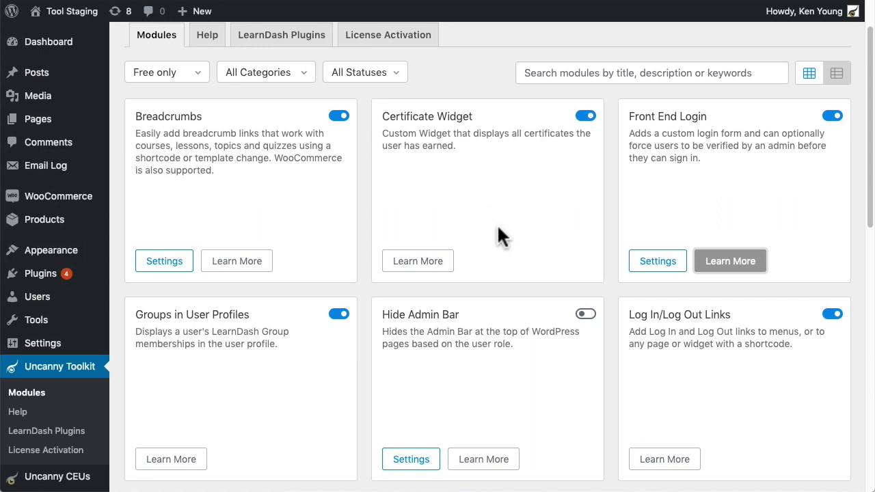
{"action": "mouse_move", "coordinate": [194, 76]}
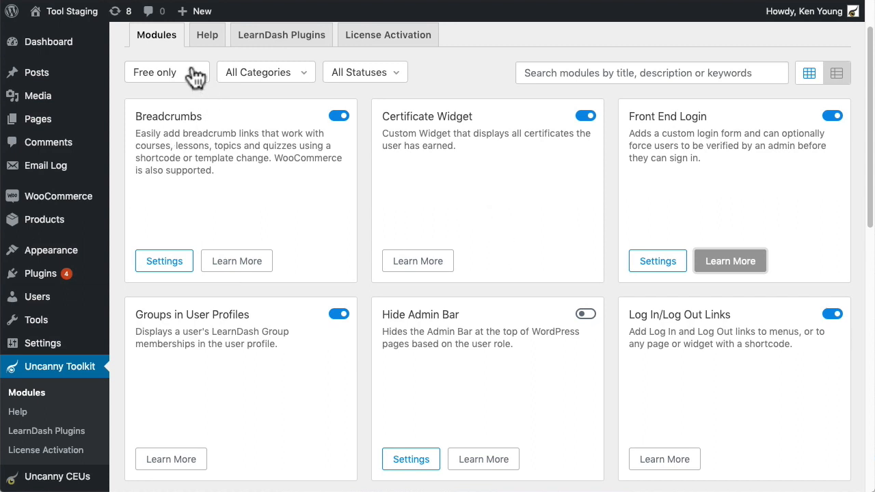
Filter the module list to 'Pro only' and browse the Pro module cards.
{"action": "left_click", "coordinate": [167, 71]}
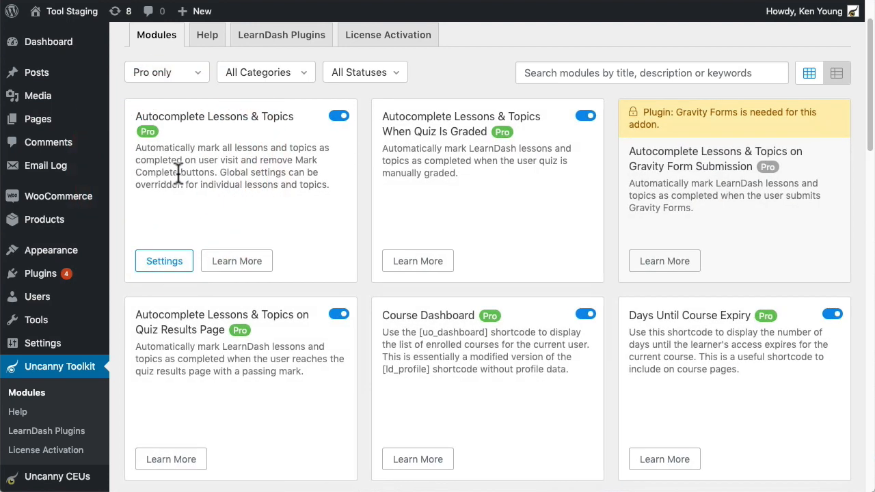
{"action": "mouse_move", "coordinate": [512, 76]}
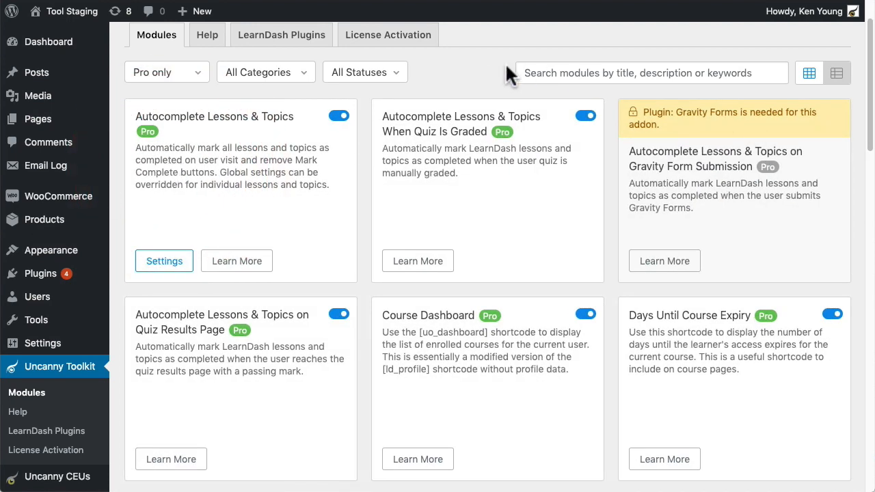
{"action": "scroll", "scroll_direction": "down", "scroll_amount": 3}
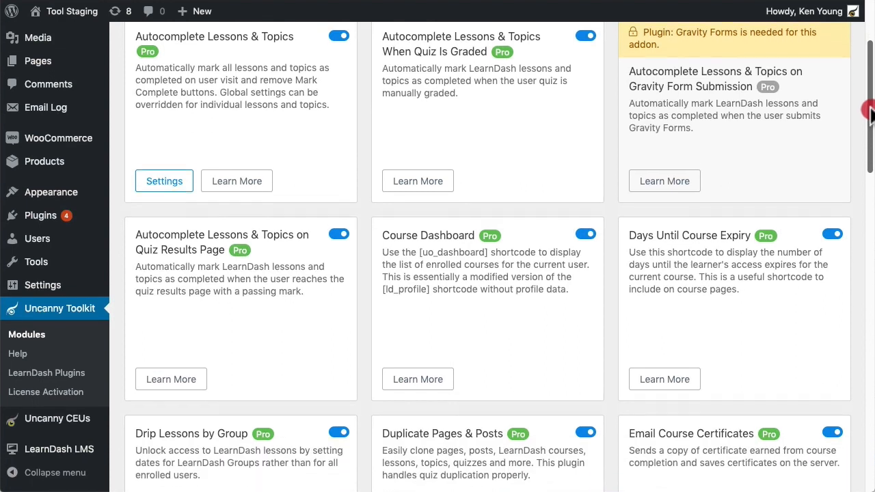
{"action": "scroll", "scroll_direction": "down", "scroll_amount": 3}
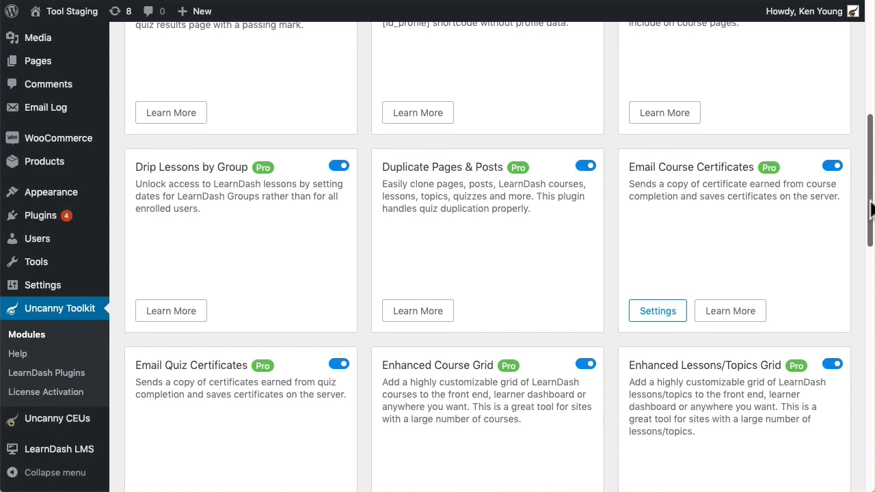
{"action": "scroll", "scroll_direction": "down", "scroll_amount": 3}
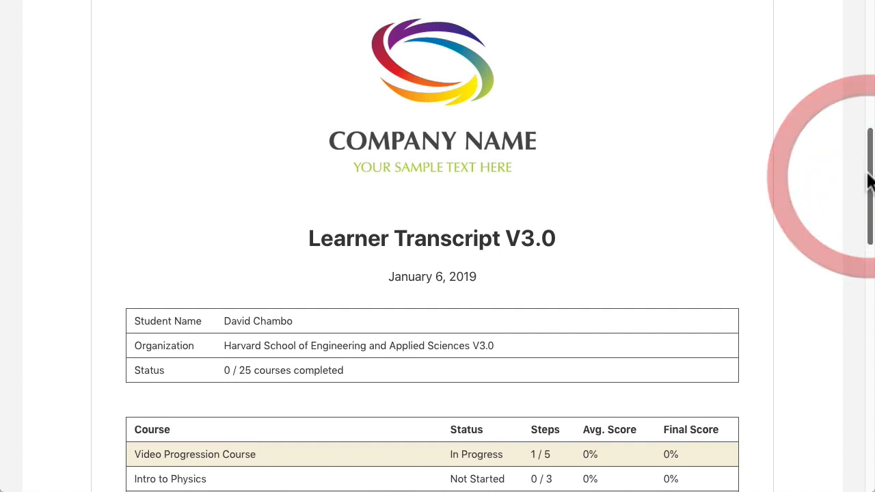
{"action": "scroll", "scroll_direction": "up", "scroll_amount": 3}
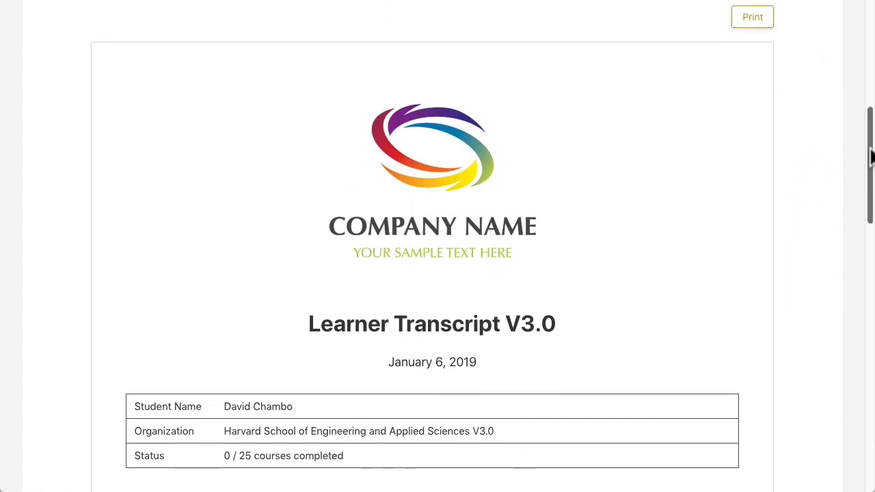
{"action": "scroll", "scroll_direction": "down", "scroll_amount": 3}
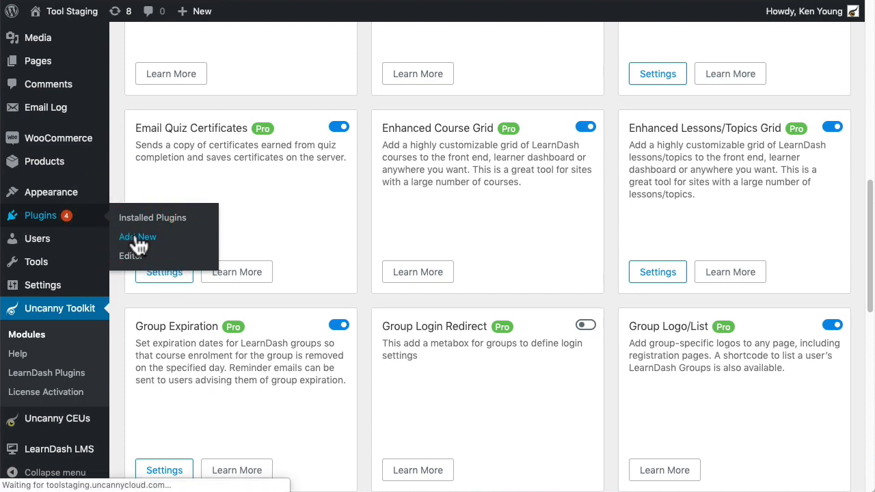
Go to Add New under Plugins to search the directory for 'learndash'.
{"action": "left_click", "coordinate": [137, 236]}
{"action": "type", "text": "learndash"}
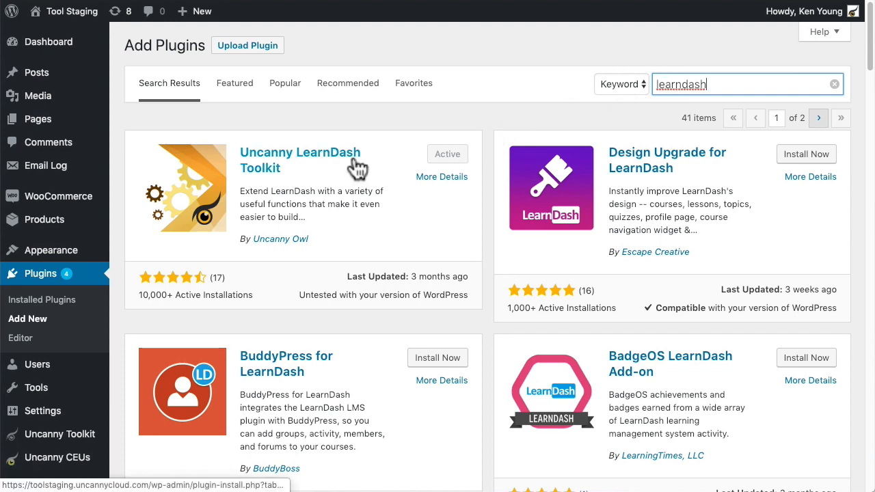
{"action": "mouse_move", "coordinate": [421, 123]}
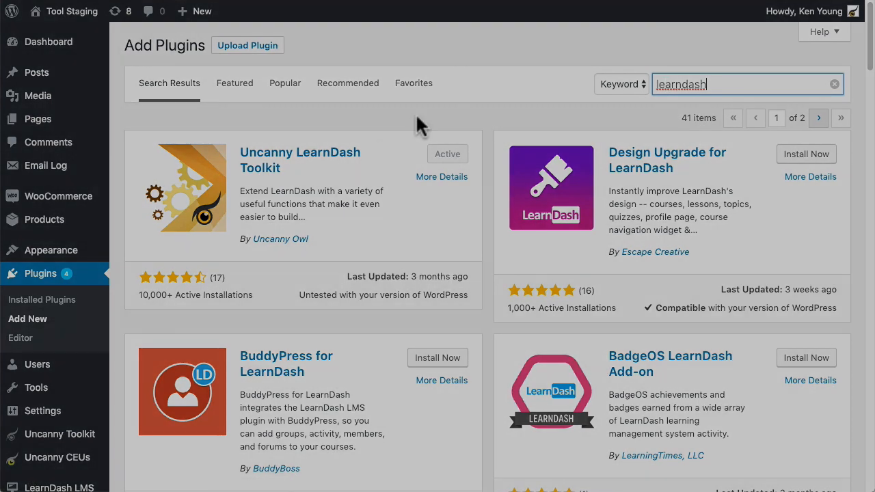